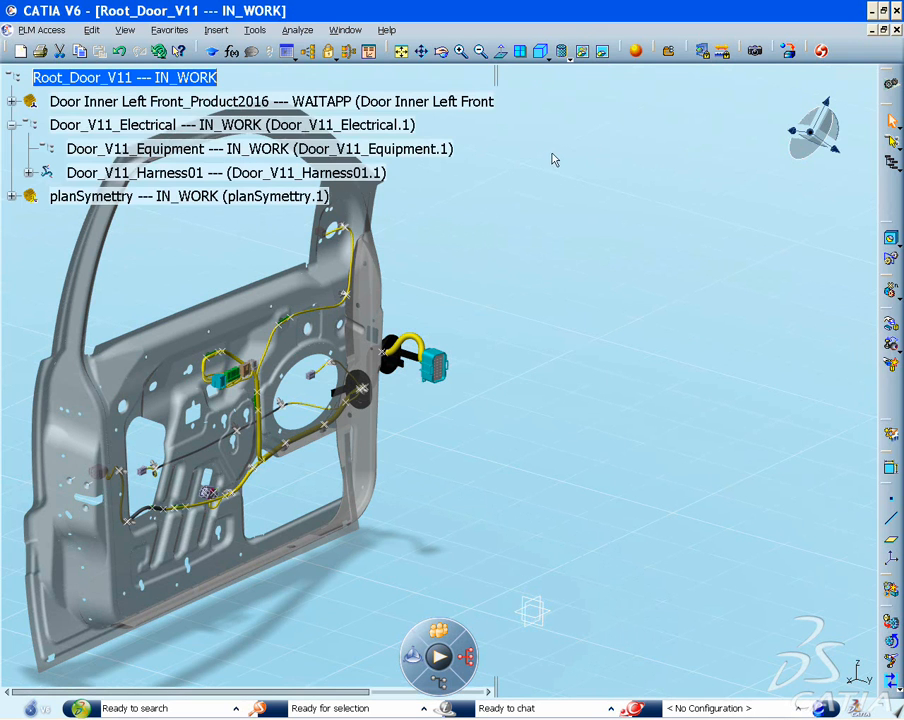
- Choose Door_V11_Harness01 as the product to mirror and view its Original/Symmetric specifications
click(136, 172)
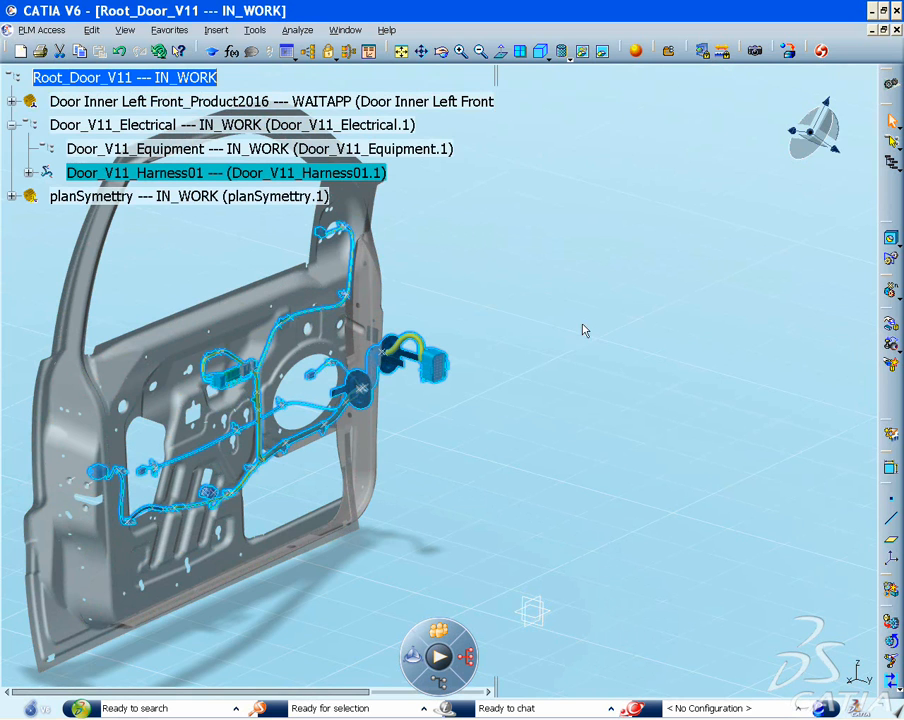
mouse_move(892, 262)
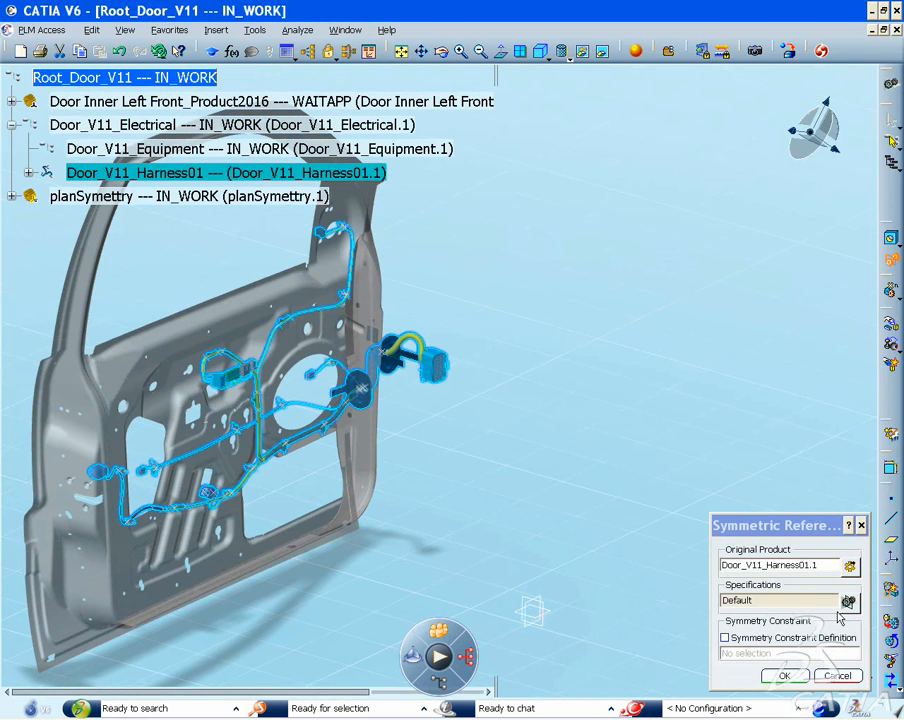
click(784, 676)
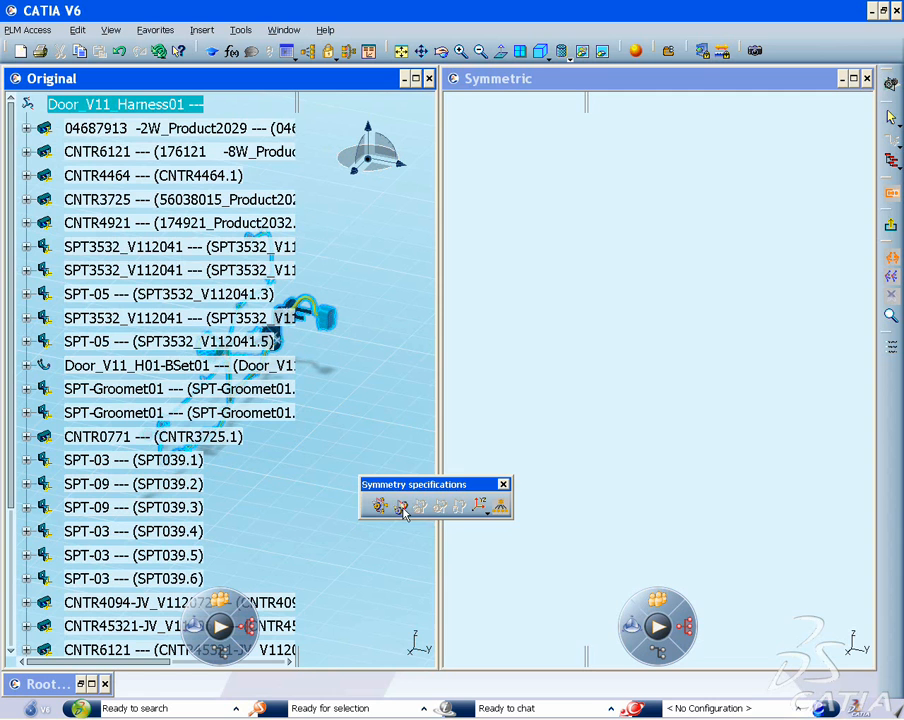
- Create the symmetry of the harness root so all mirrored components are listed and previewed
click(402, 504)
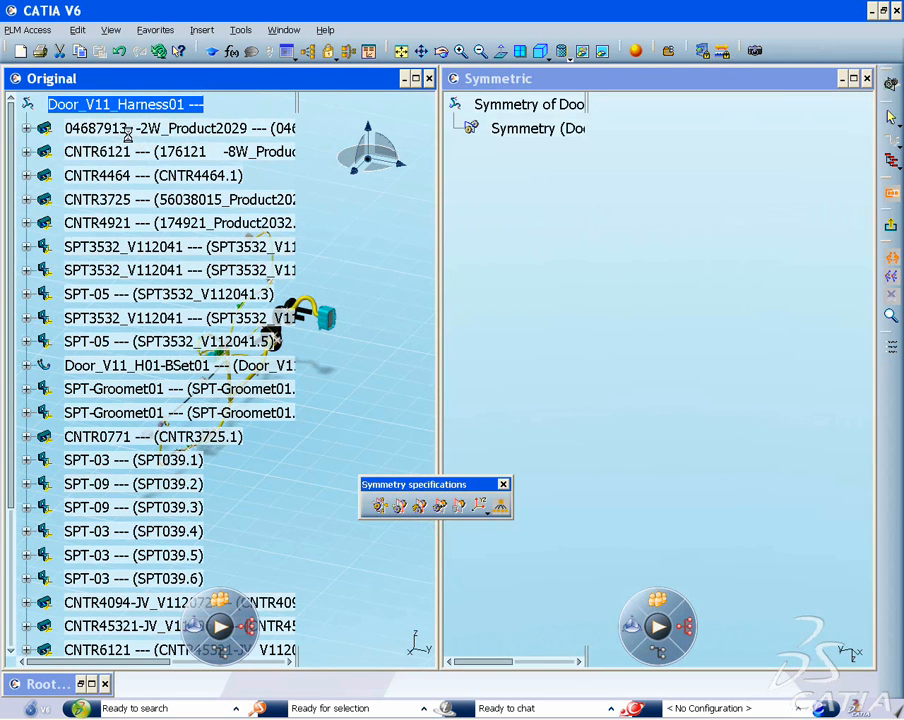
click(180, 128)
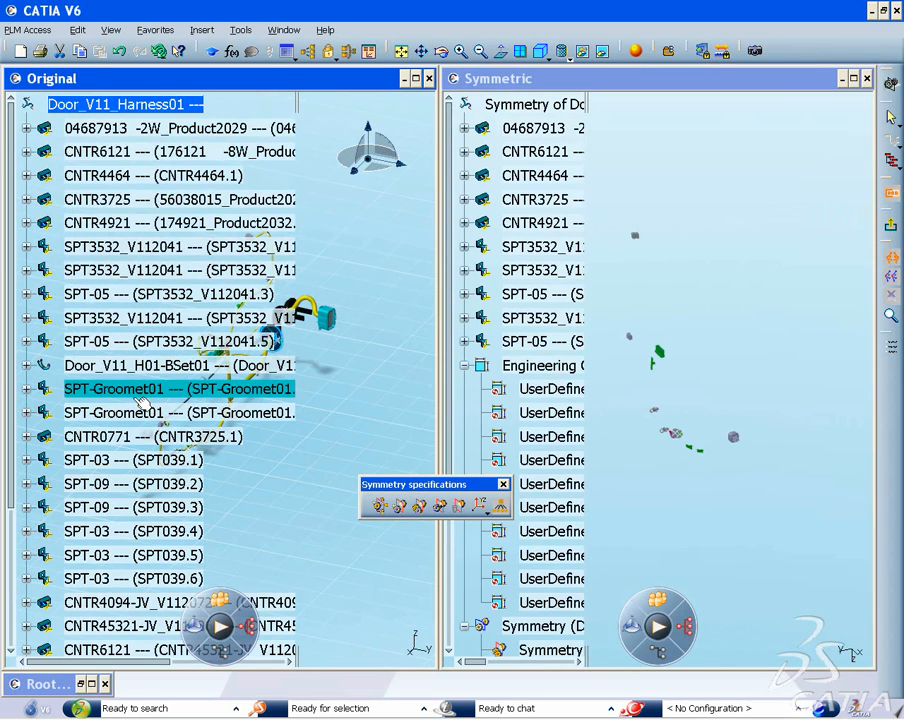
scroll(down, 3)
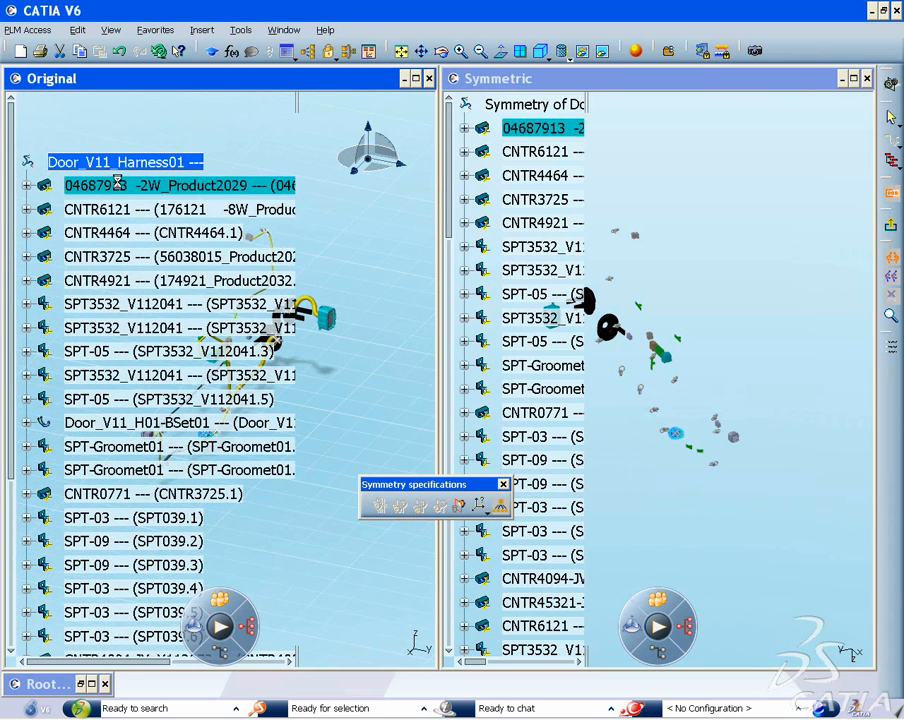
- Check connector CNTR6121's counterpart, then confirm the mirrored harness about the zx plane
click(130, 210)
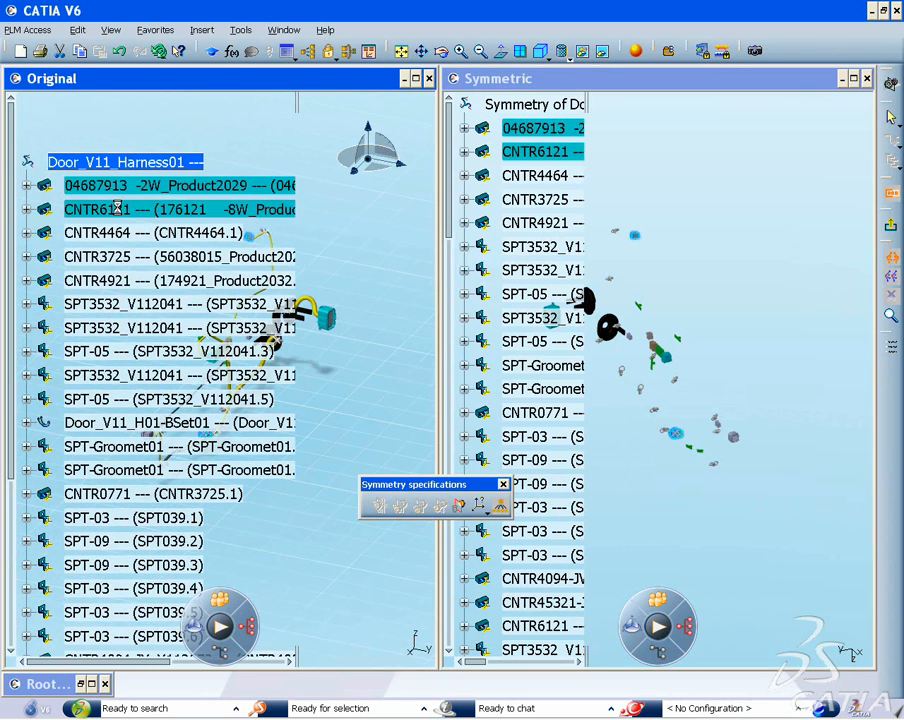
click(178, 256)
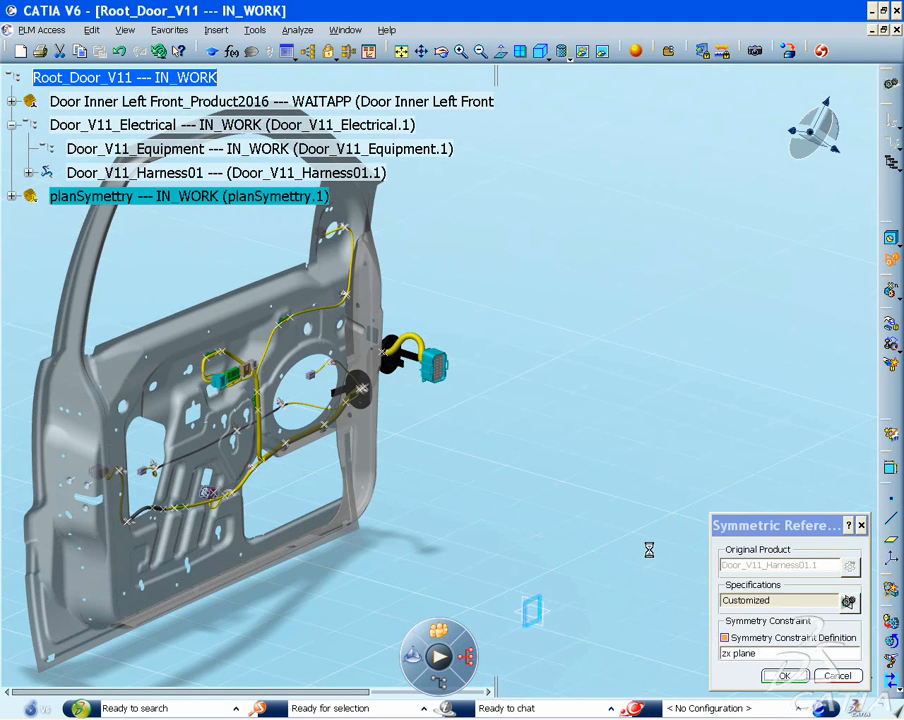
click(784, 676)
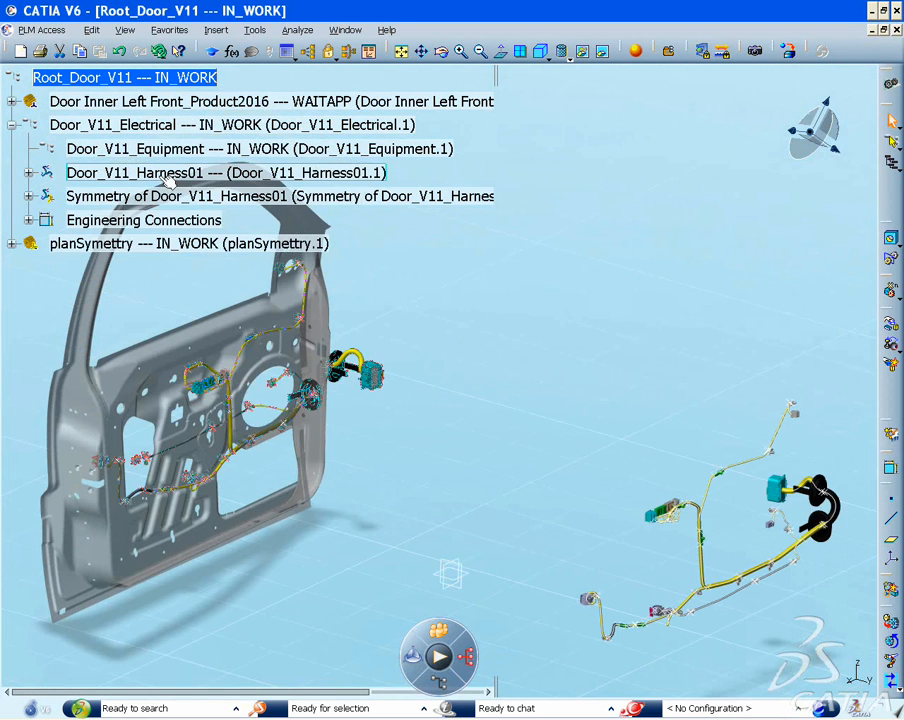
- Highlight the original harness and its new Symmetry product in the tree
click(136, 172)
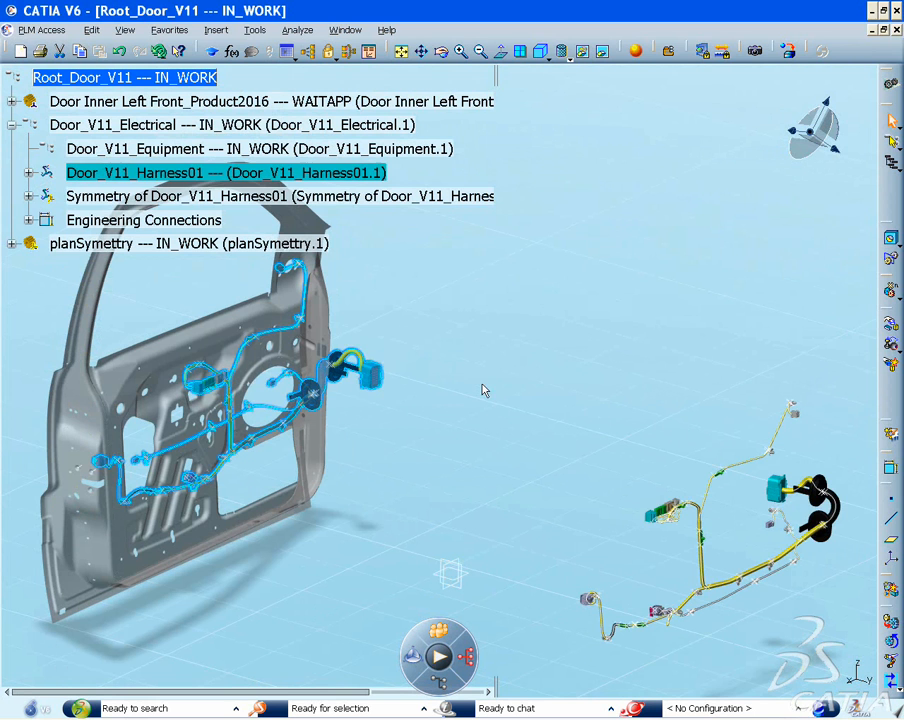
click(280, 196)
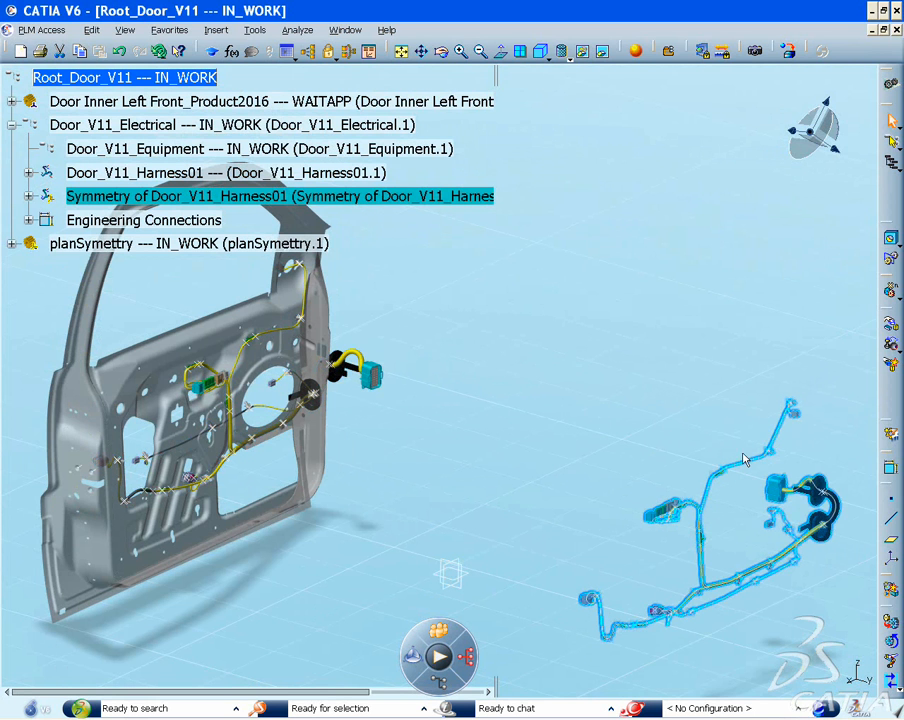